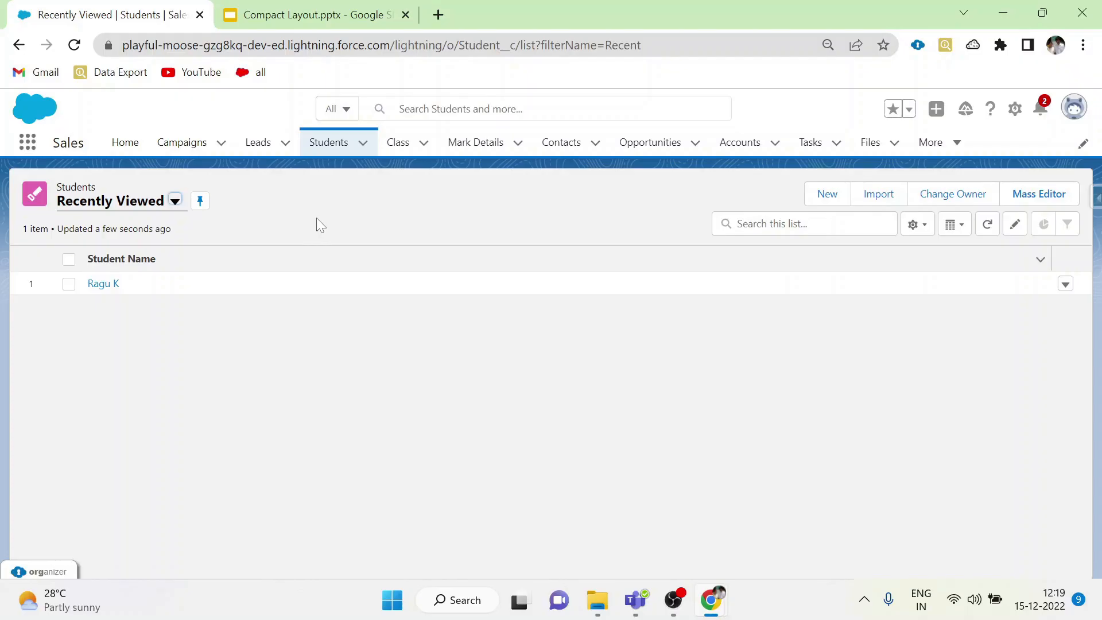
pyautogui.moveTo(217, 301)
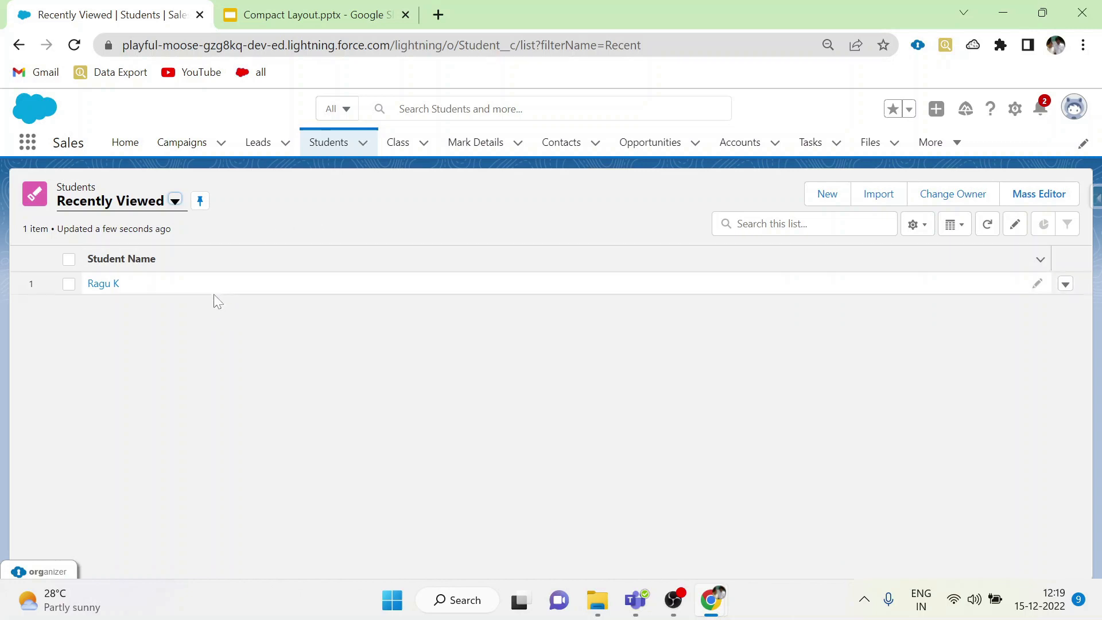
pyautogui.moveTo(107, 300)
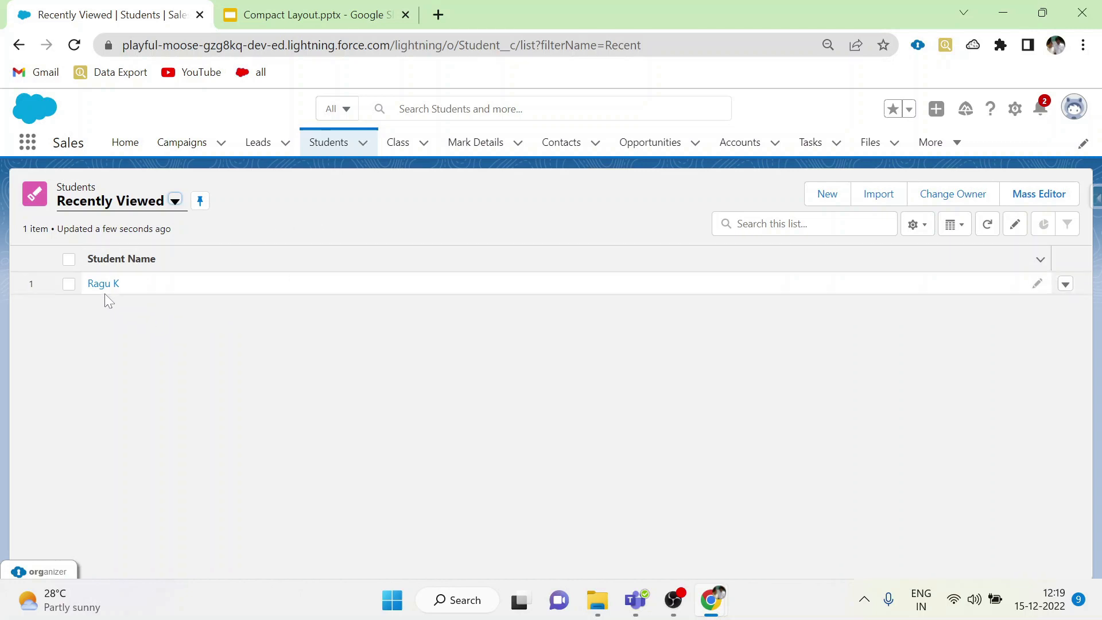
pyautogui.click(103, 283)
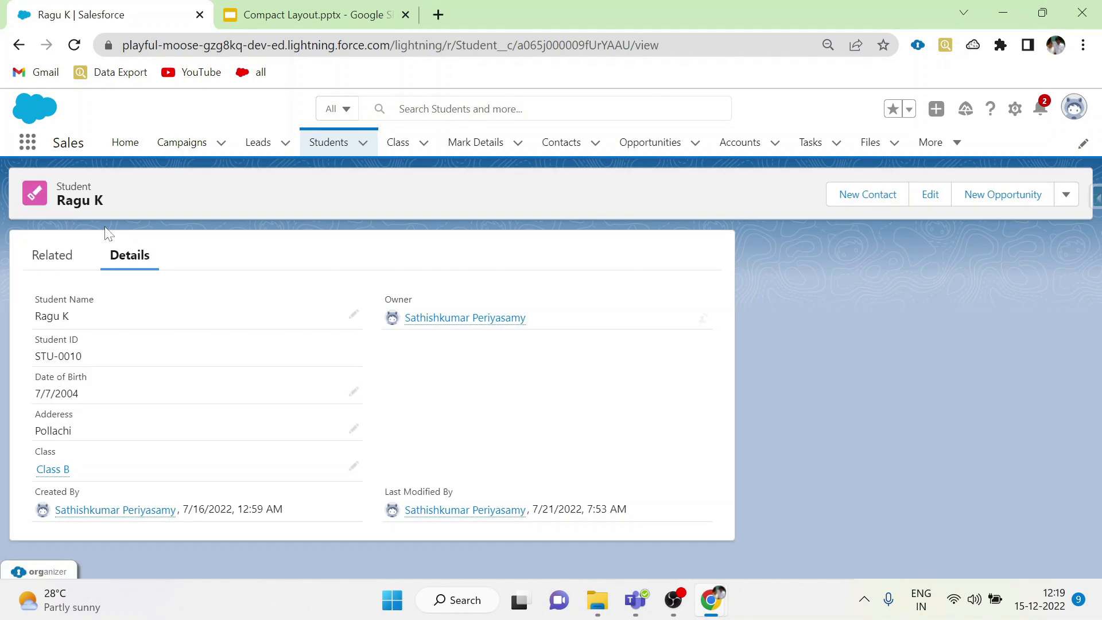
pyautogui.moveTo(246, 246)
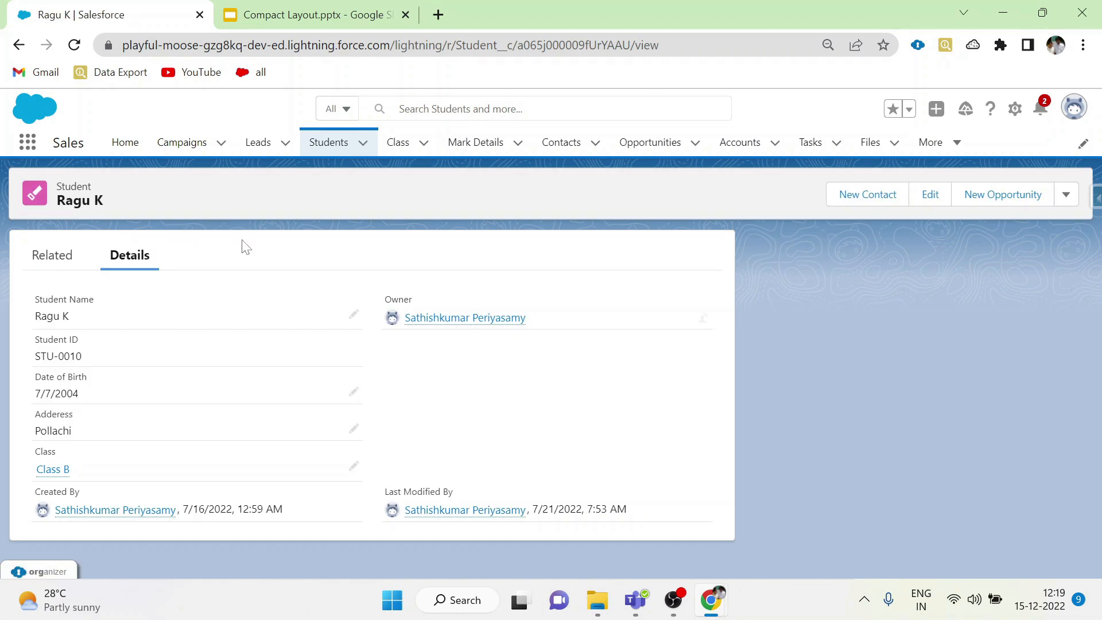
pyautogui.moveTo(121, 200)
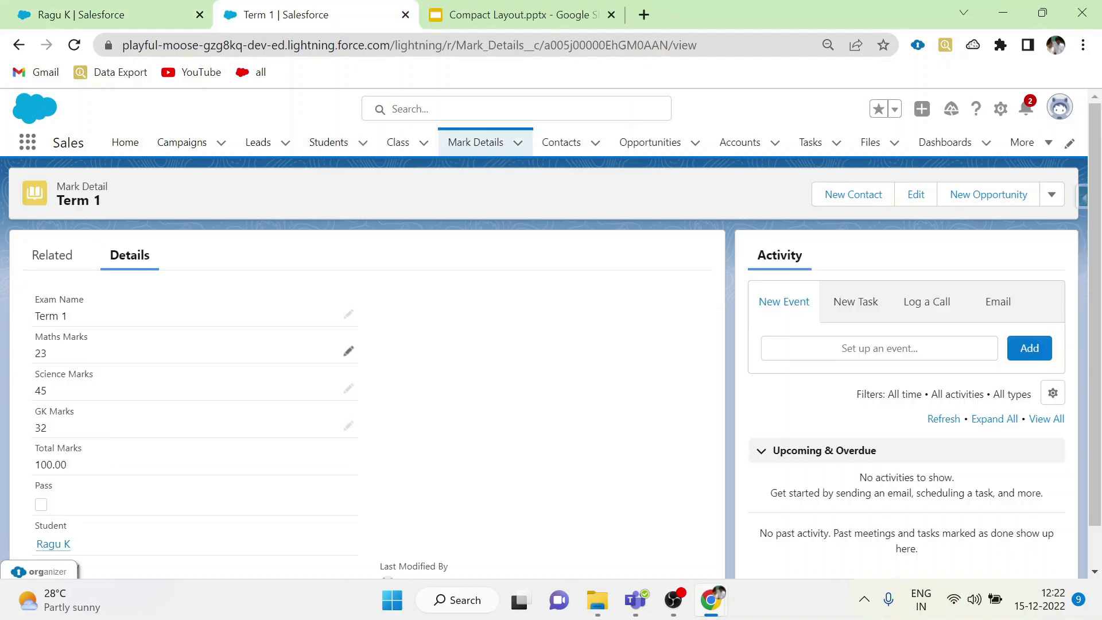
pyautogui.moveTo(348, 388)
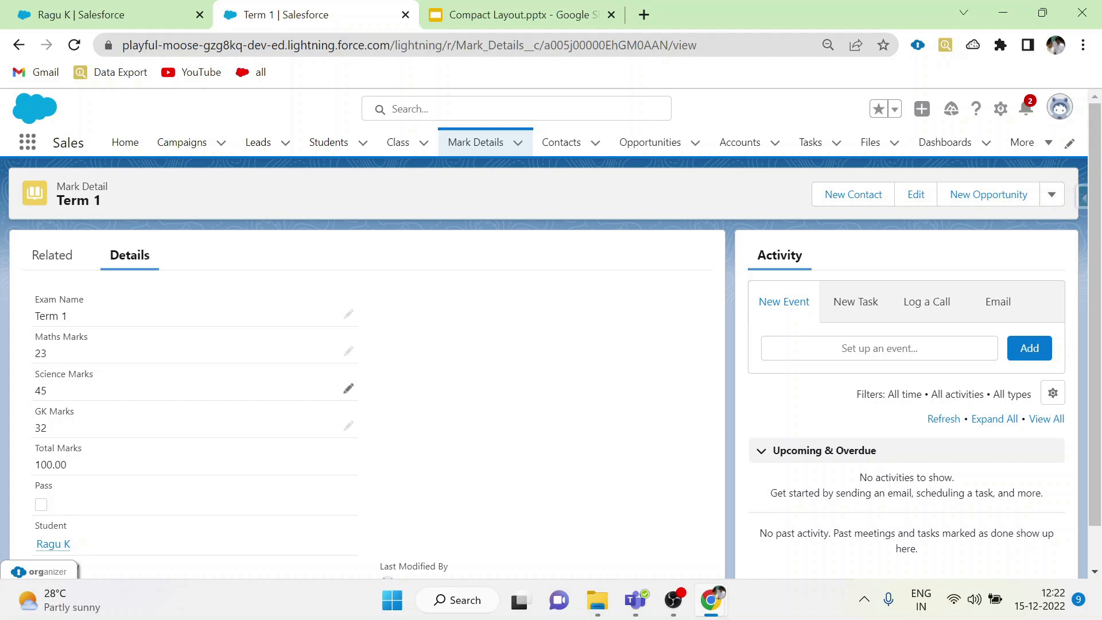
pyautogui.scroll(-3)
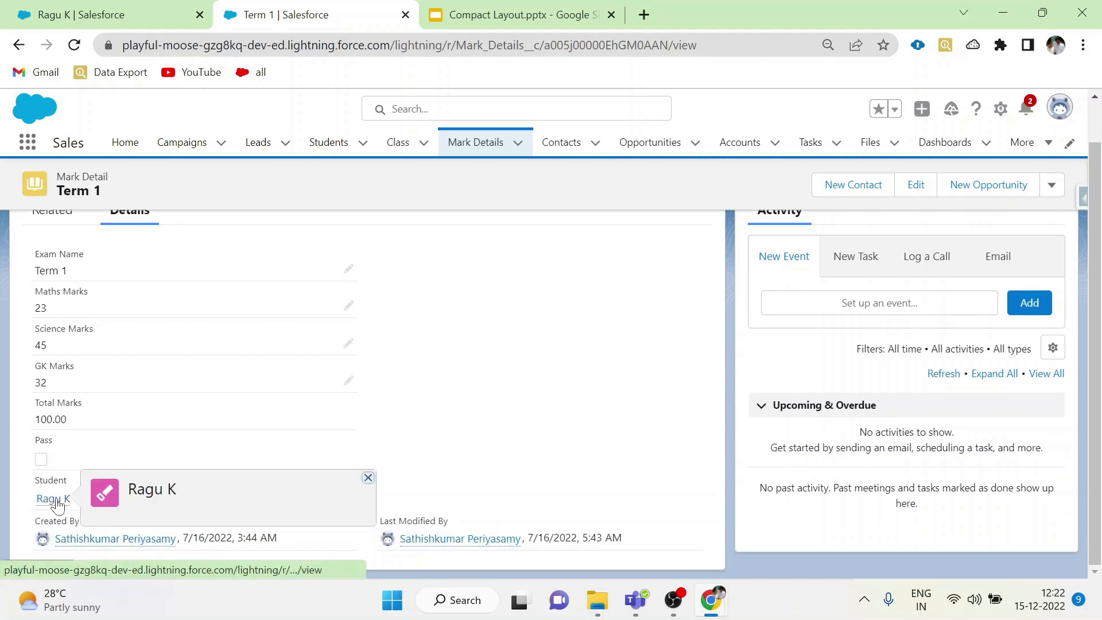
pyautogui.click(368, 479)
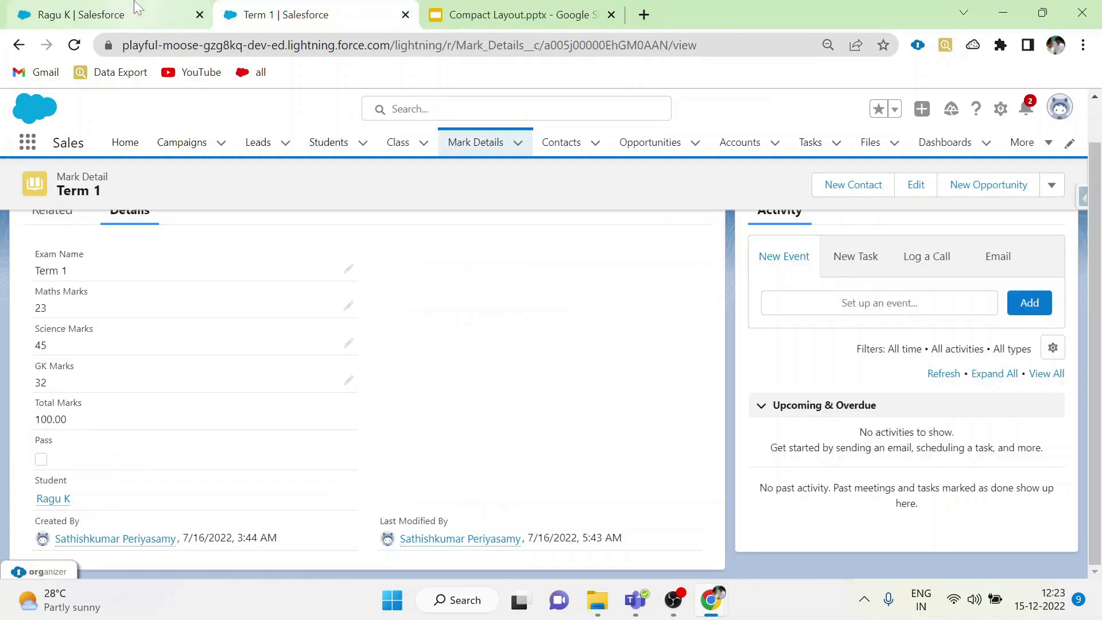
pyautogui.click(53, 498)
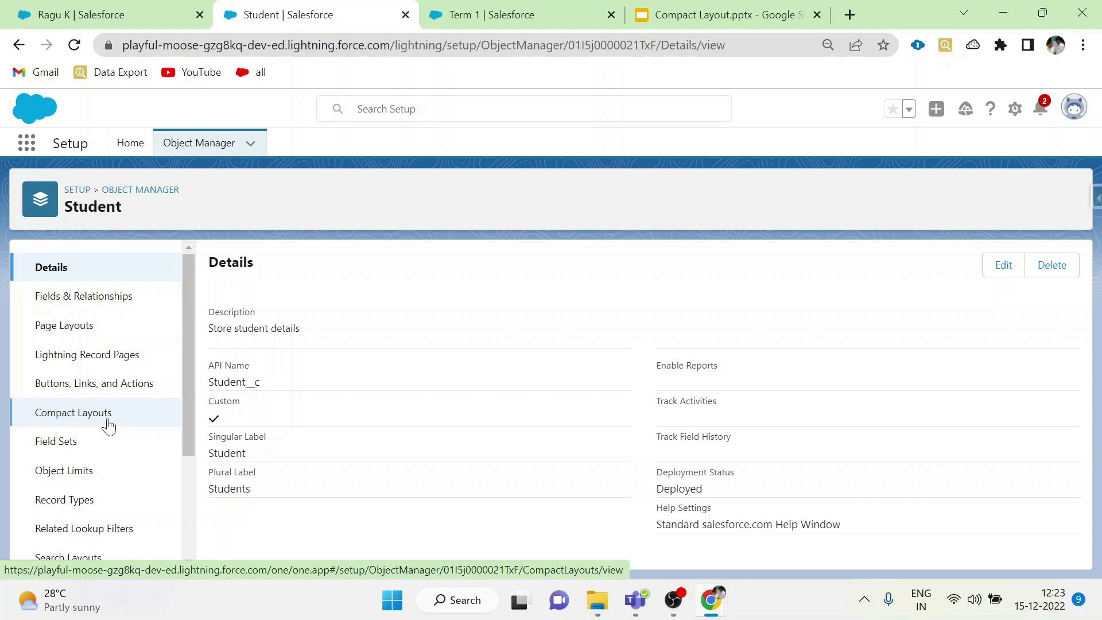
# List the Student object's compact layouts, showing only System Default as primary.
pyautogui.click(73, 412)
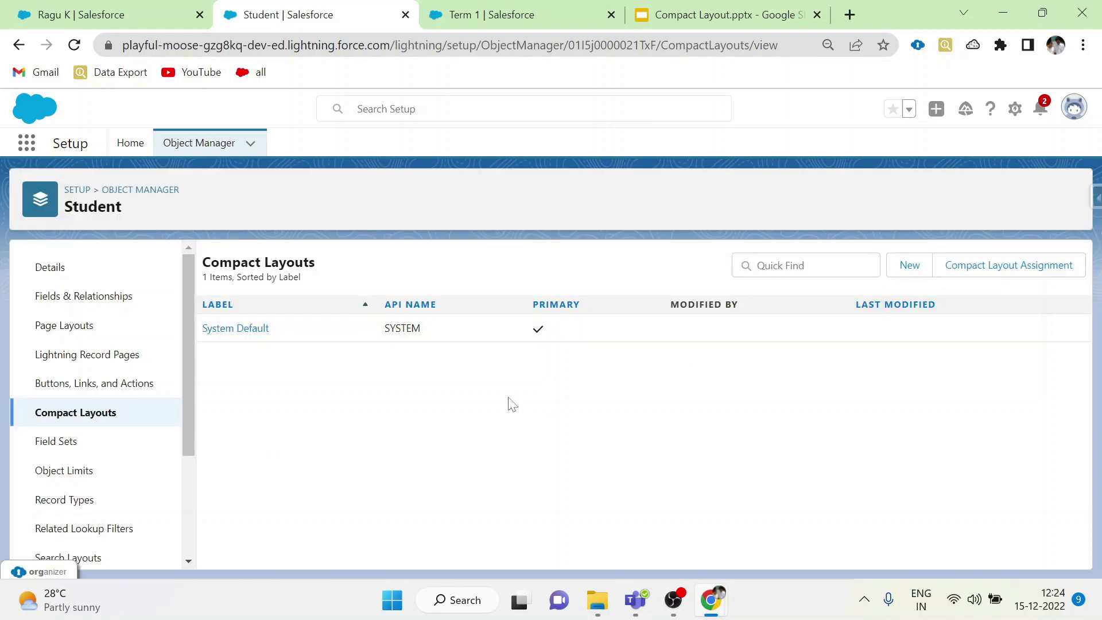
pyautogui.moveTo(360, 338)
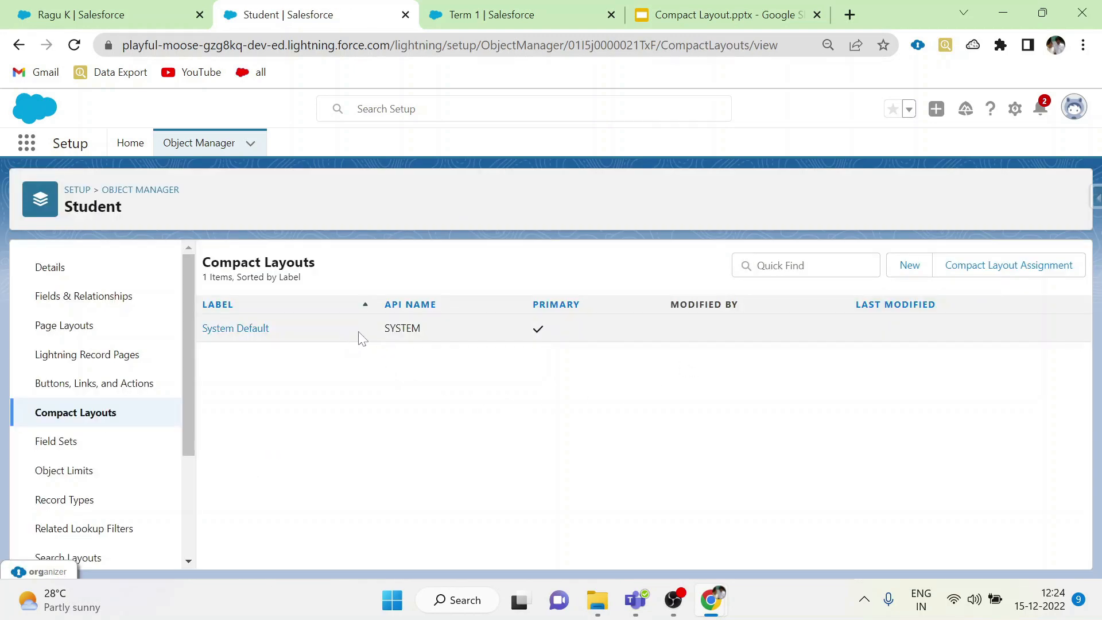
# Save a new 'Student Compact Layout' with Student Name, Student ID and Class fields.
pyautogui.click(909, 265)
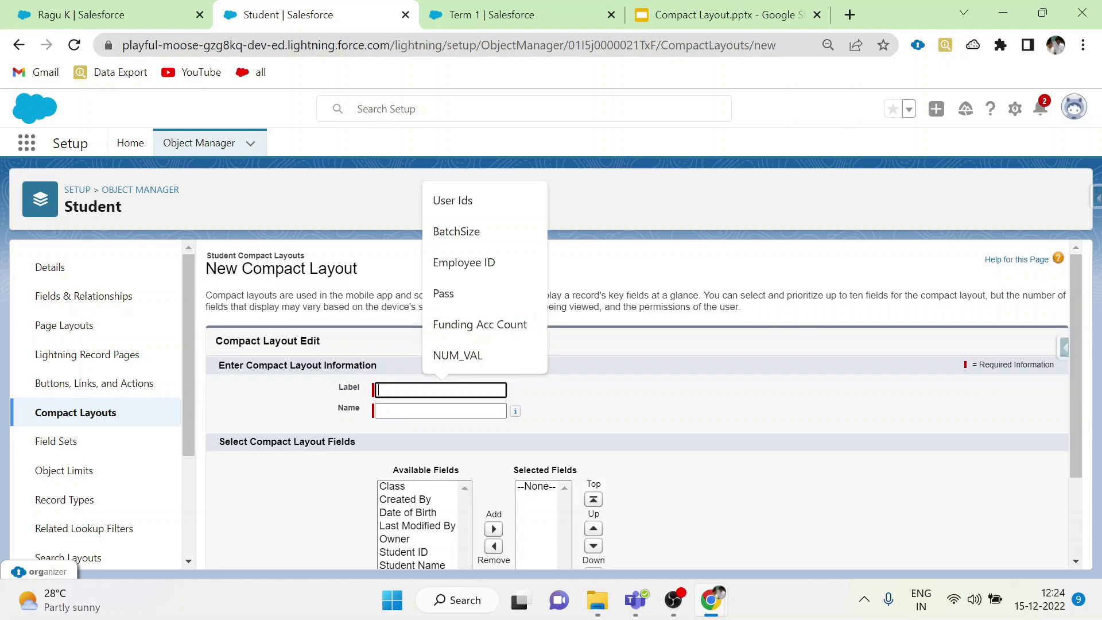
pyautogui.write('Student Compact Layout')
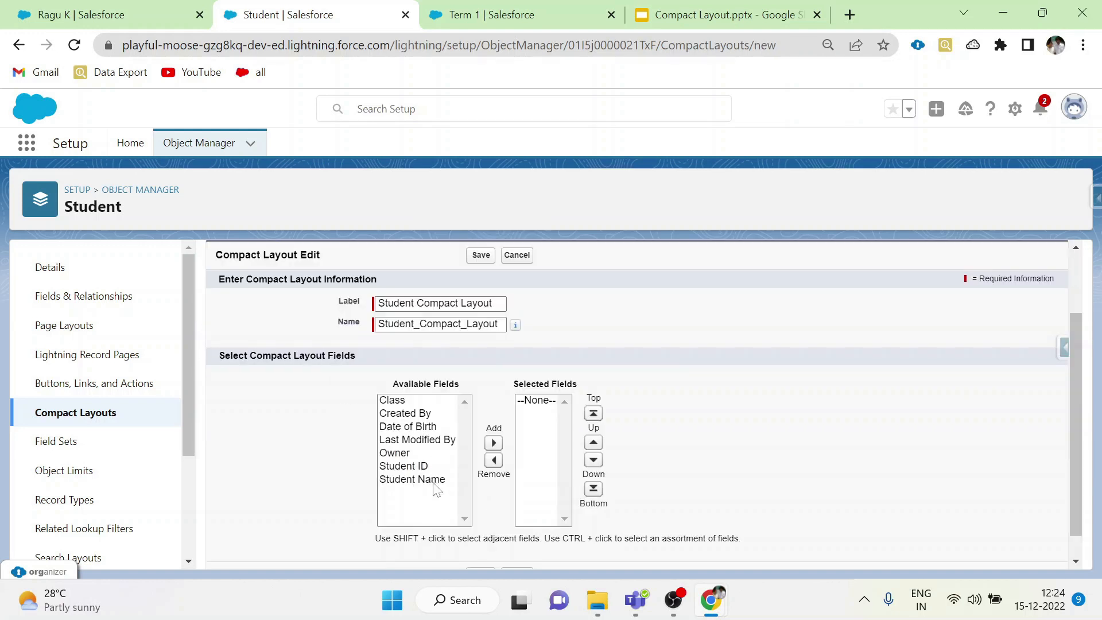
pyautogui.click(492, 442)
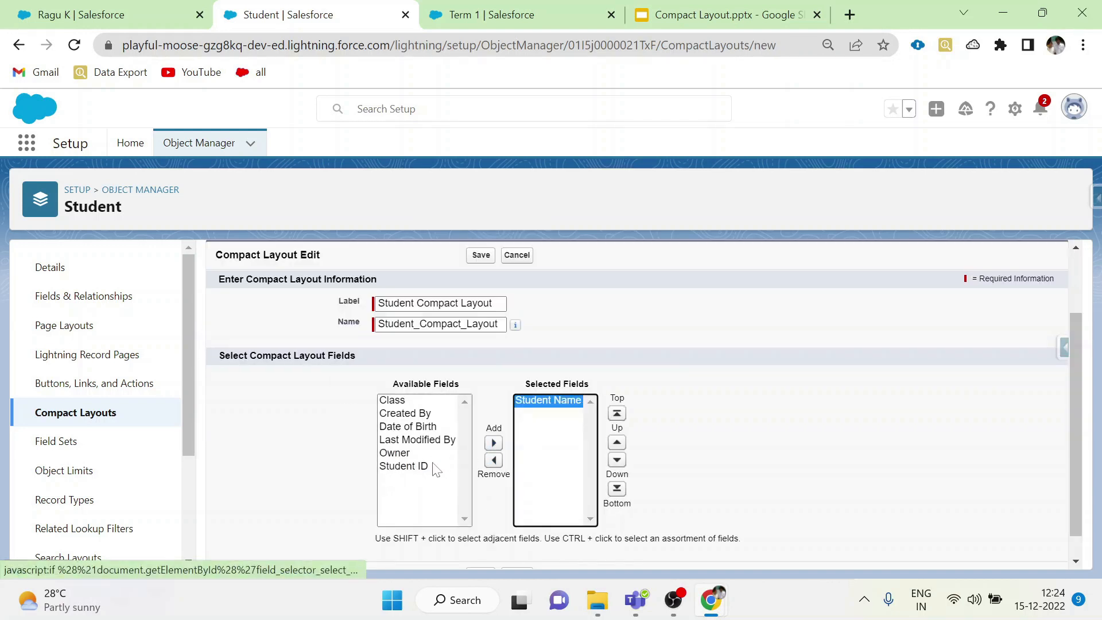
pyautogui.click(492, 442)
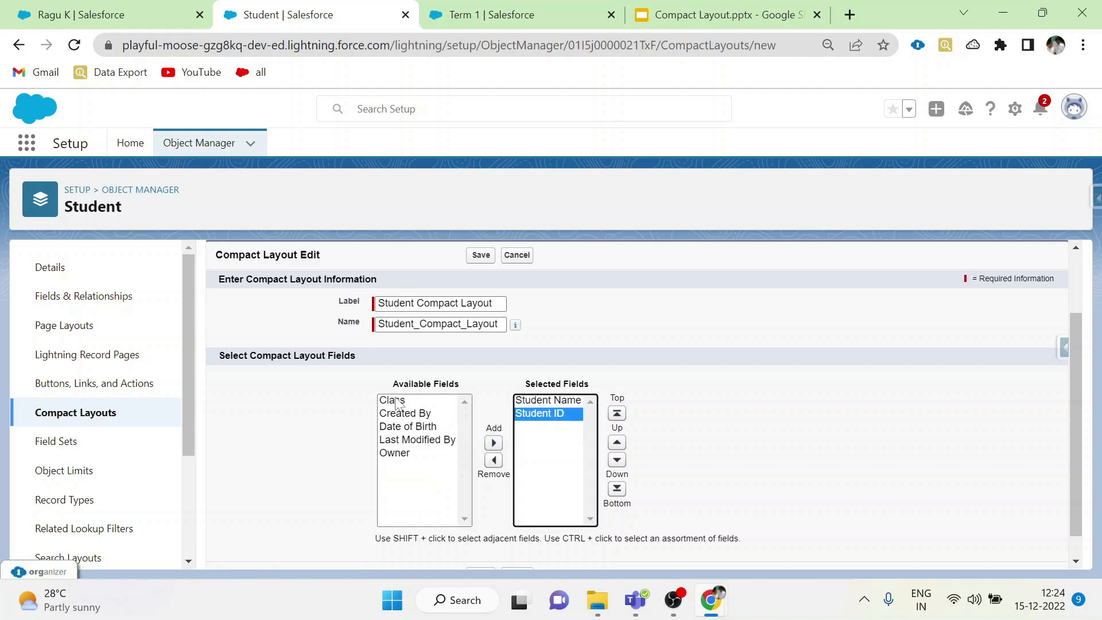
pyautogui.click(480, 255)
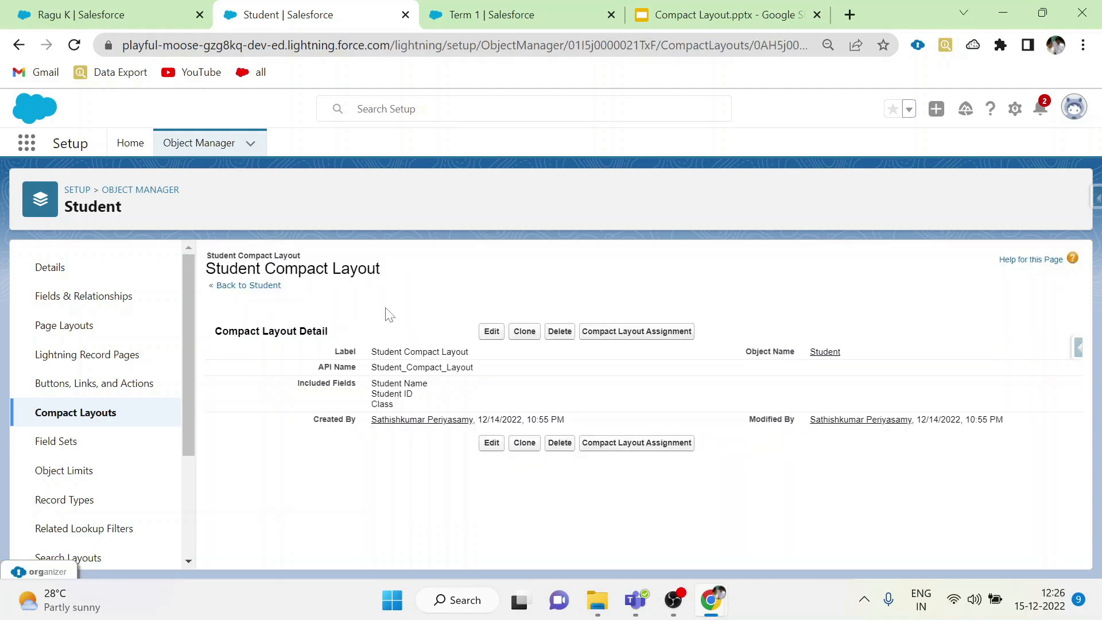
pyautogui.moveTo(617, 295)
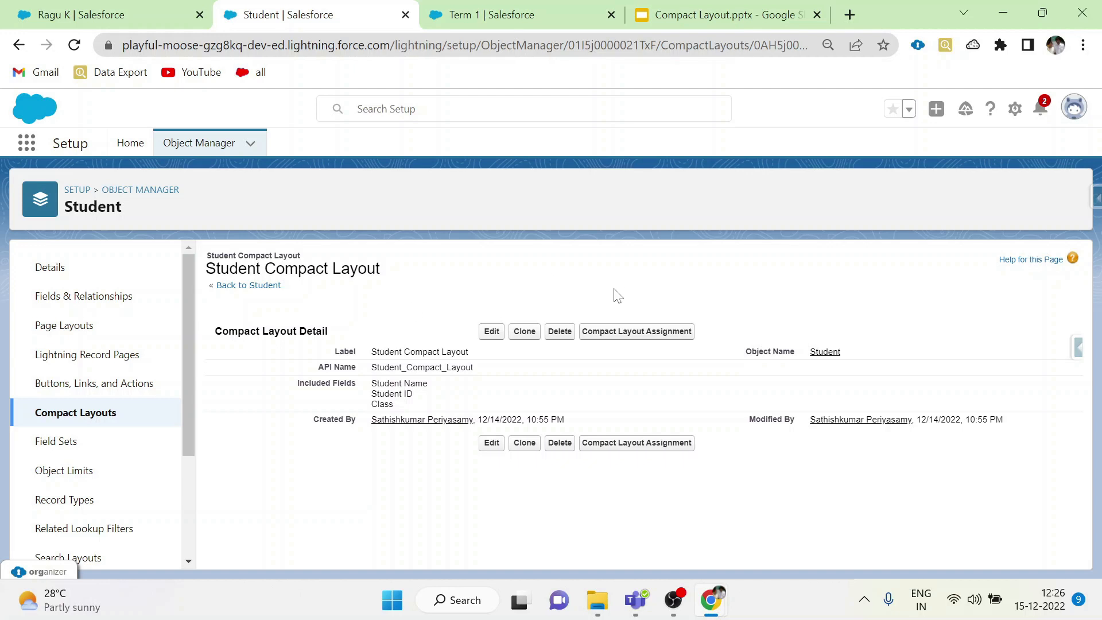
# Open the Compact Layout Assignment for Student and start editing the primary assignment.
pyautogui.click(636, 331)
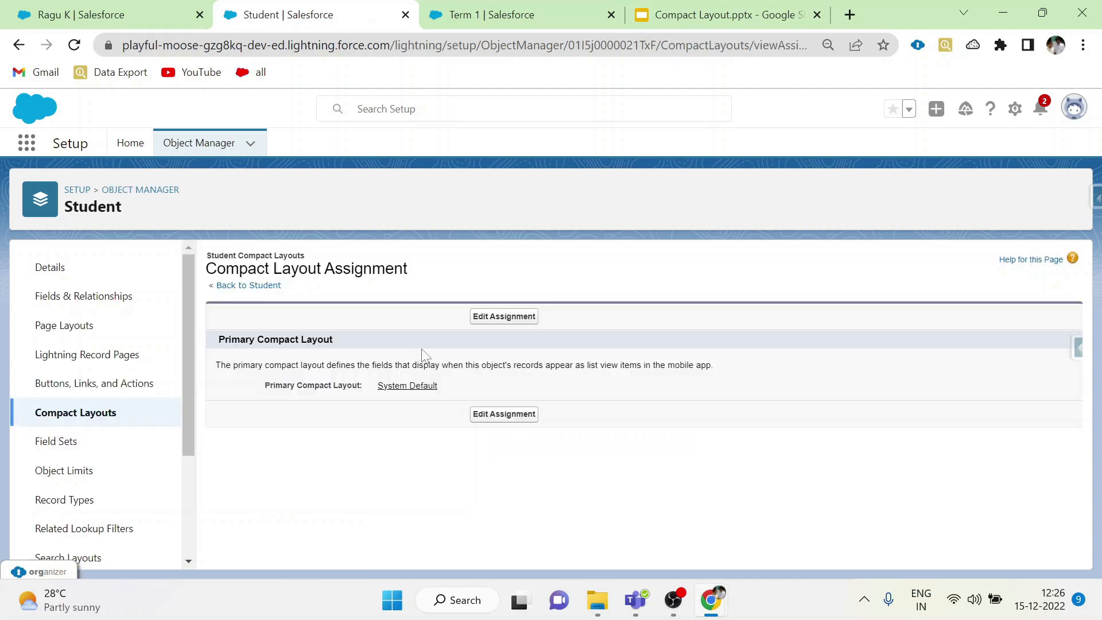
pyautogui.moveTo(504, 316)
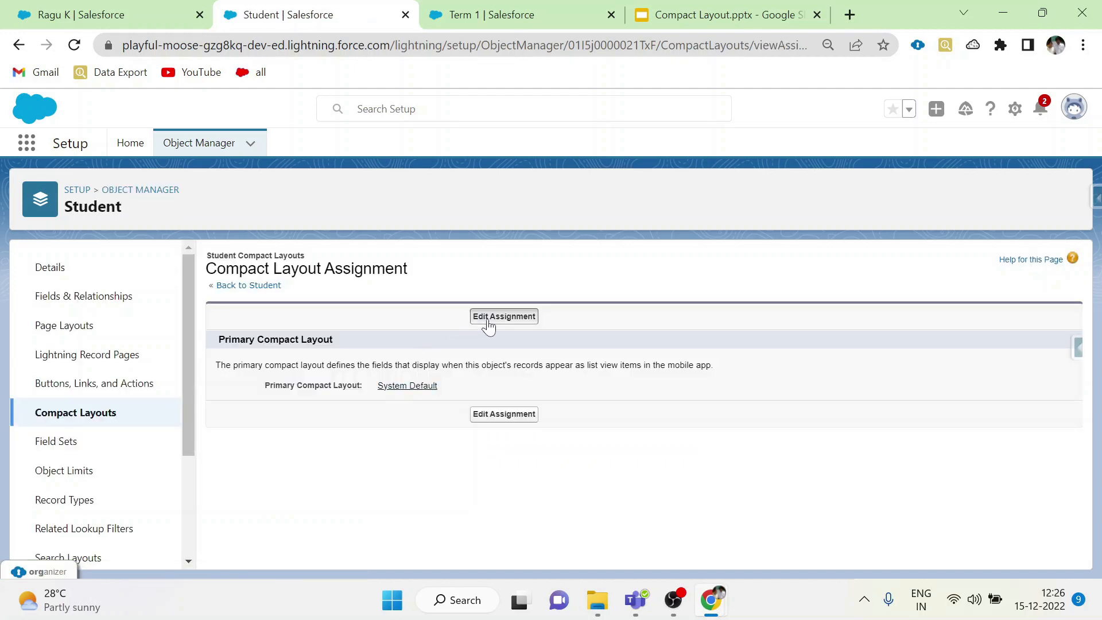
pyautogui.click(503, 316)
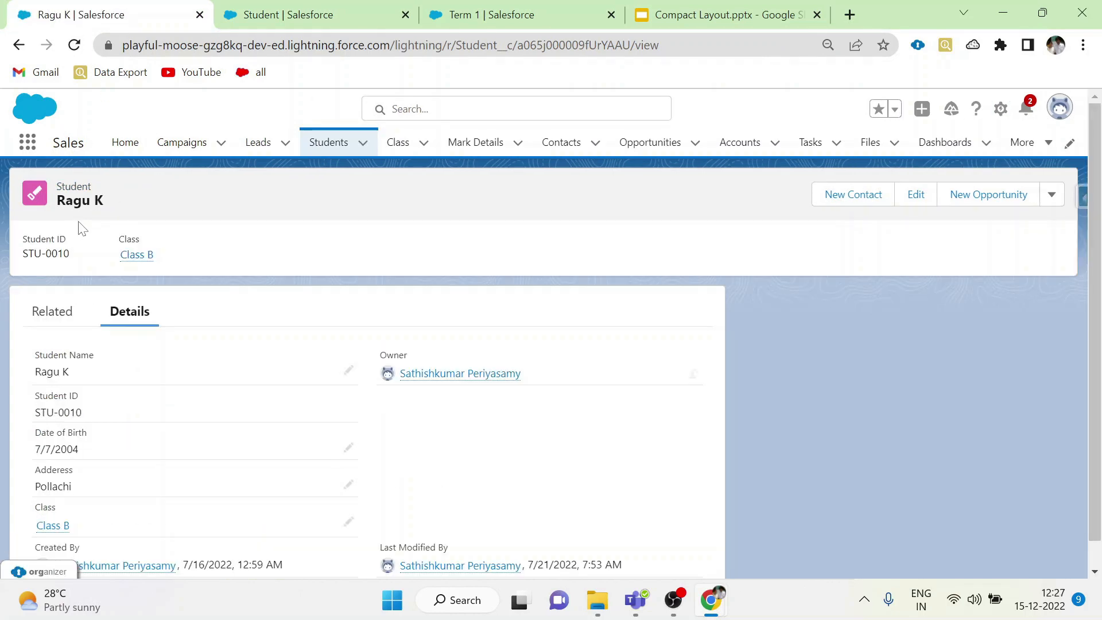
pyautogui.moveTo(81, 226)
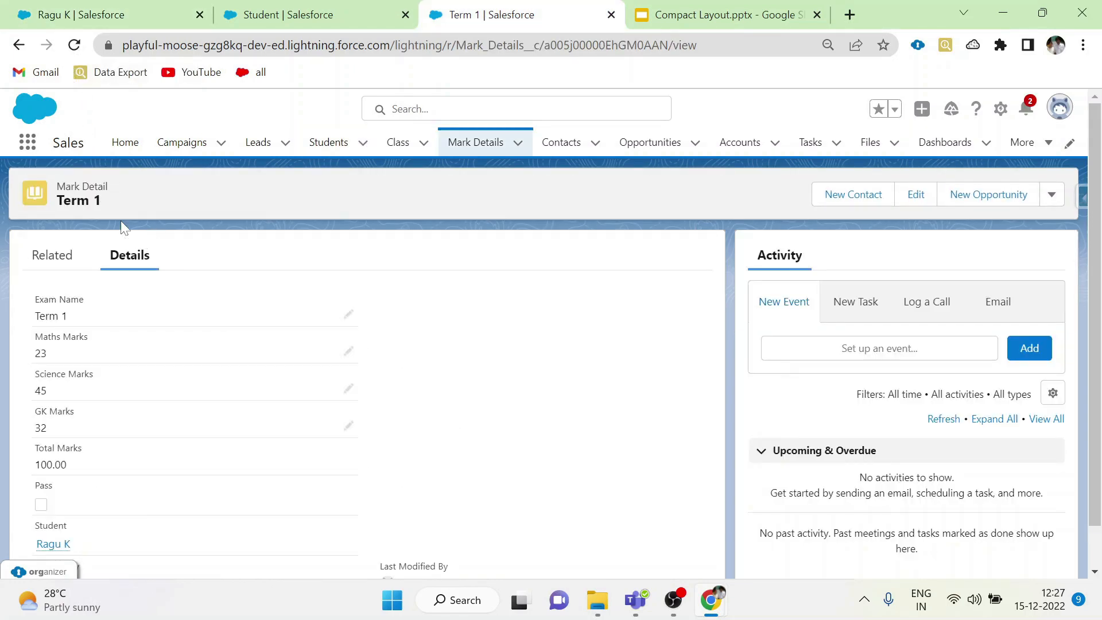
pyautogui.scroll(-3)
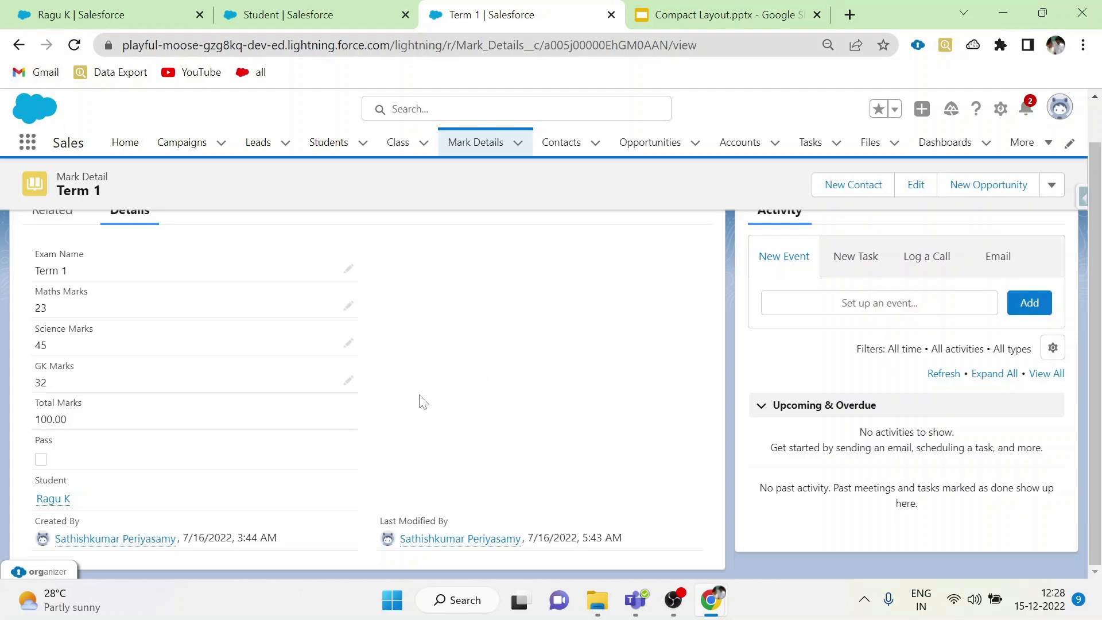
pyautogui.moveTo(53, 498)
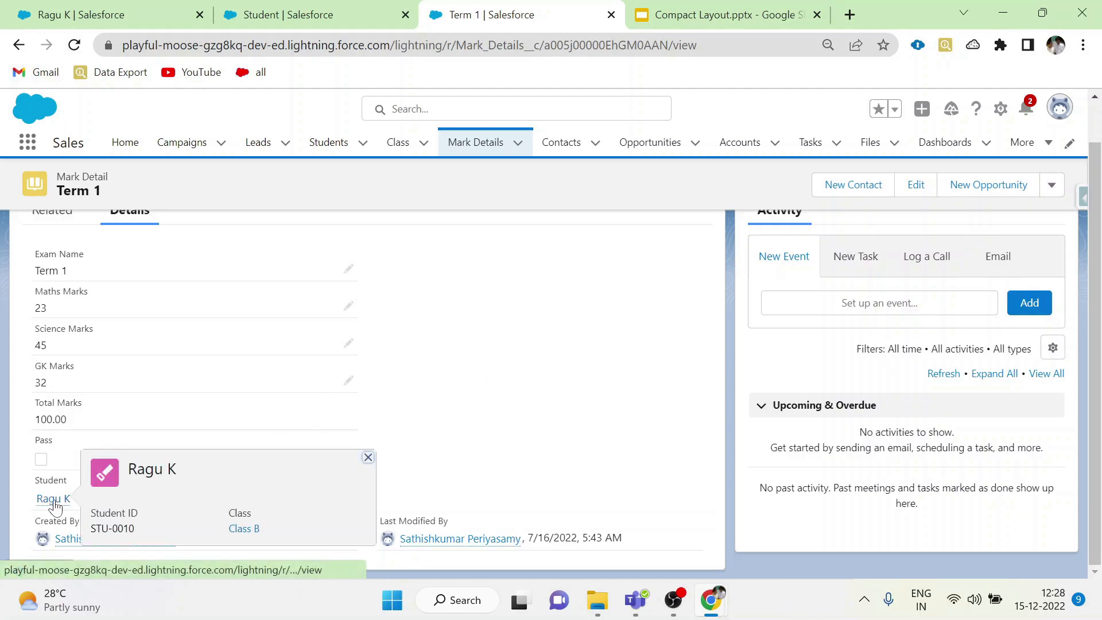
pyautogui.moveTo(129, 501)
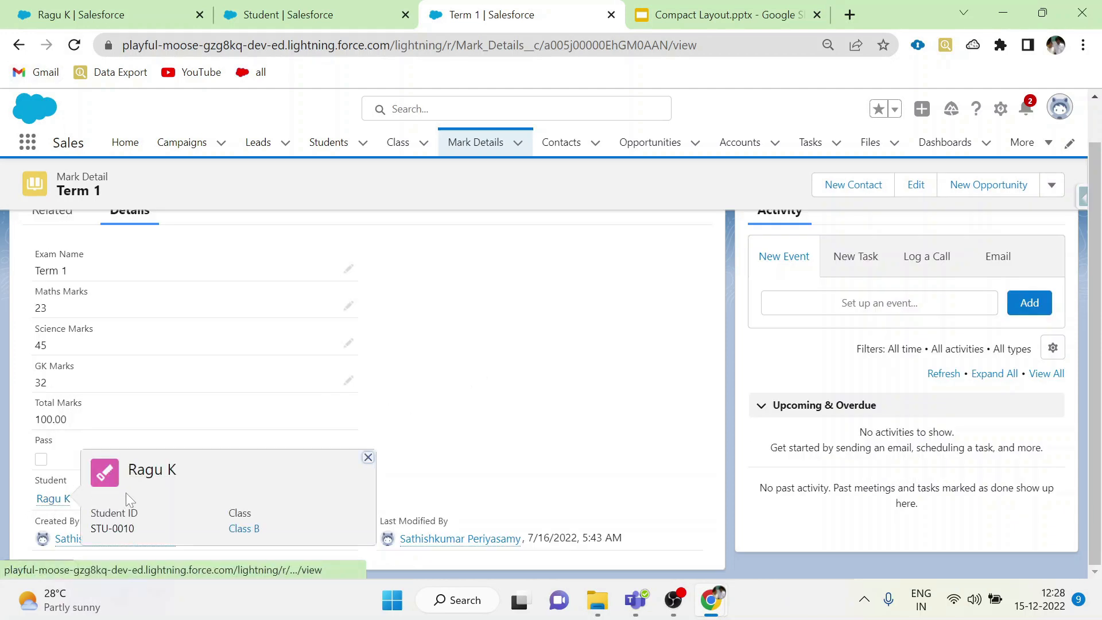